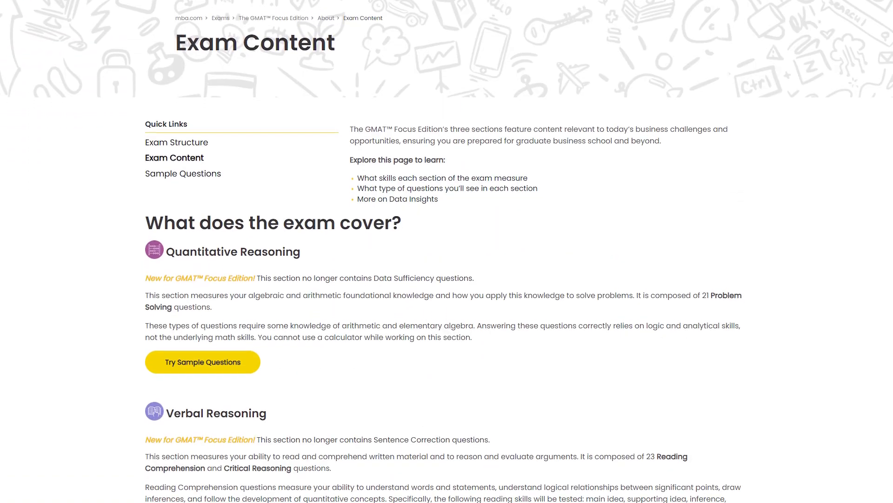
Scroll past Verbal Reasoning to the Data Insights list of five question types
scroll(down, 3)
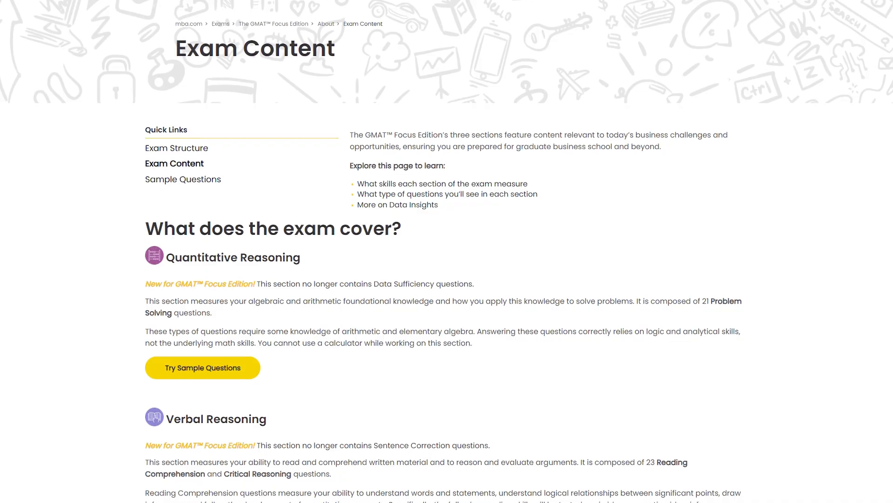
scroll(down, 3)
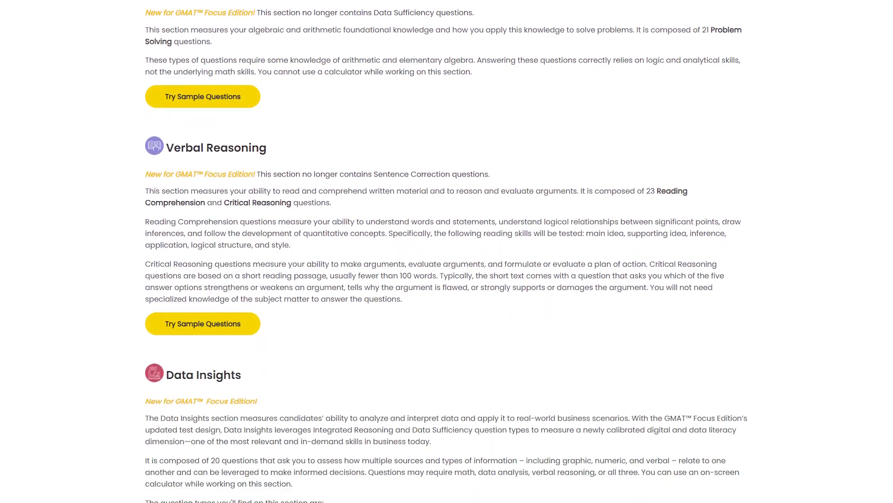
scroll(down, 3)
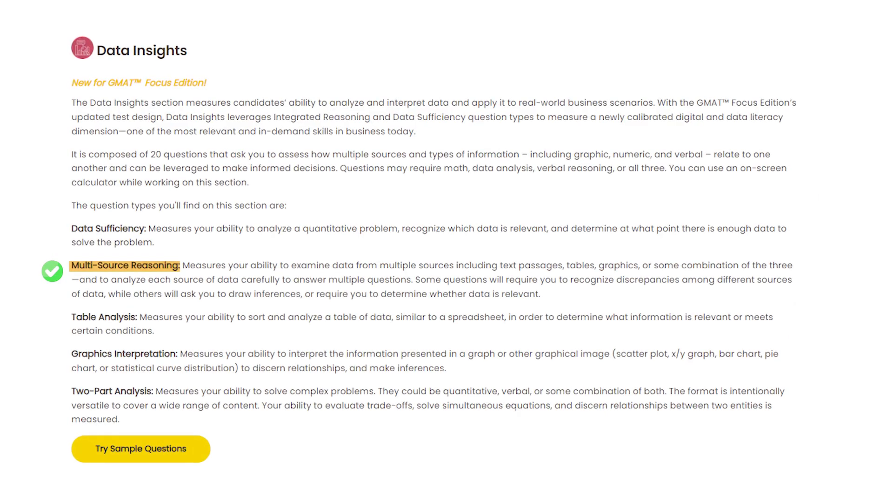
scroll(down, 3)
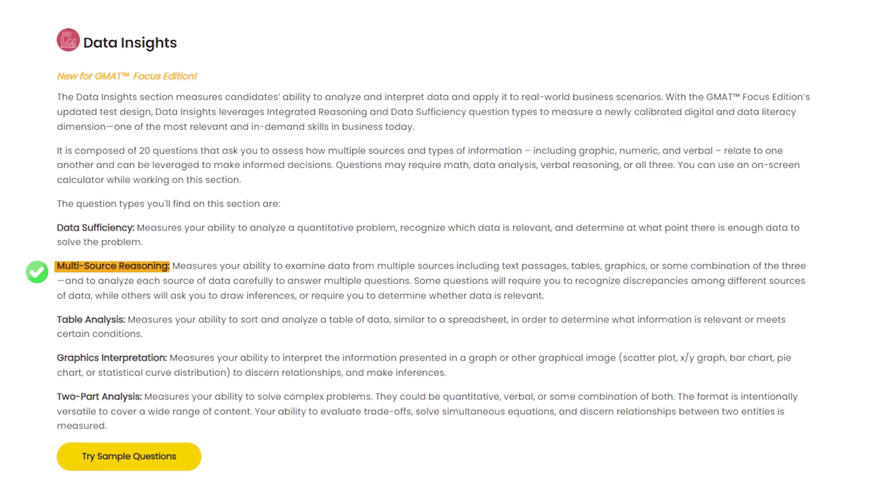
scroll(down, 3)
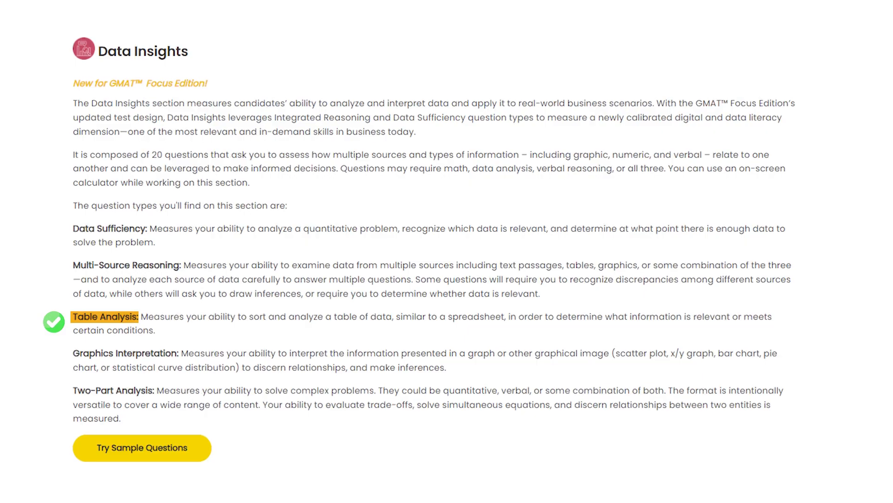
scroll(down, 3)
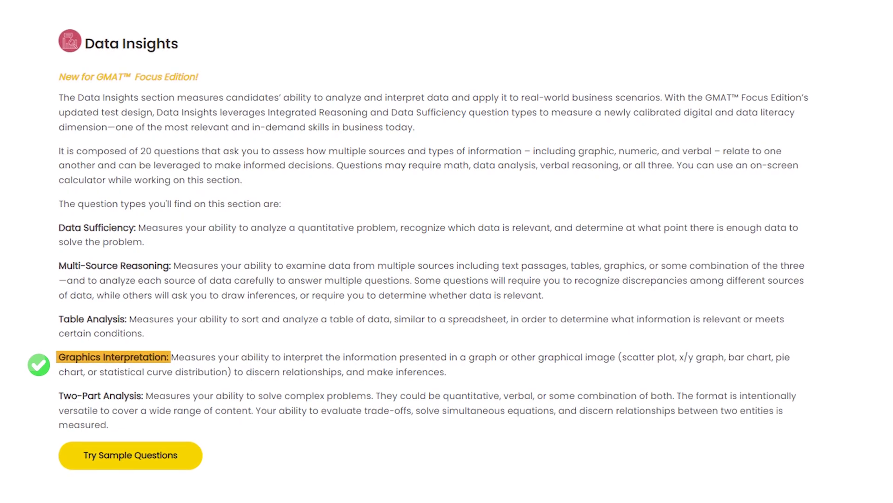
scroll(down, 3)
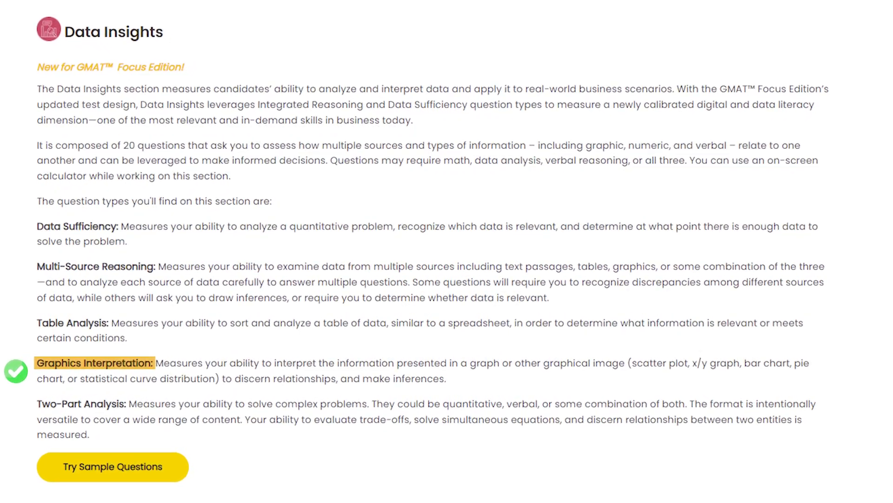
click(112, 466)
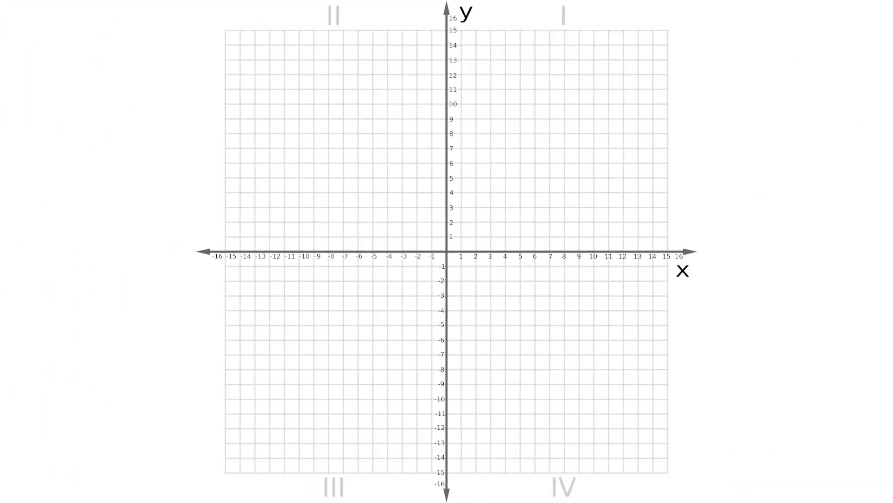